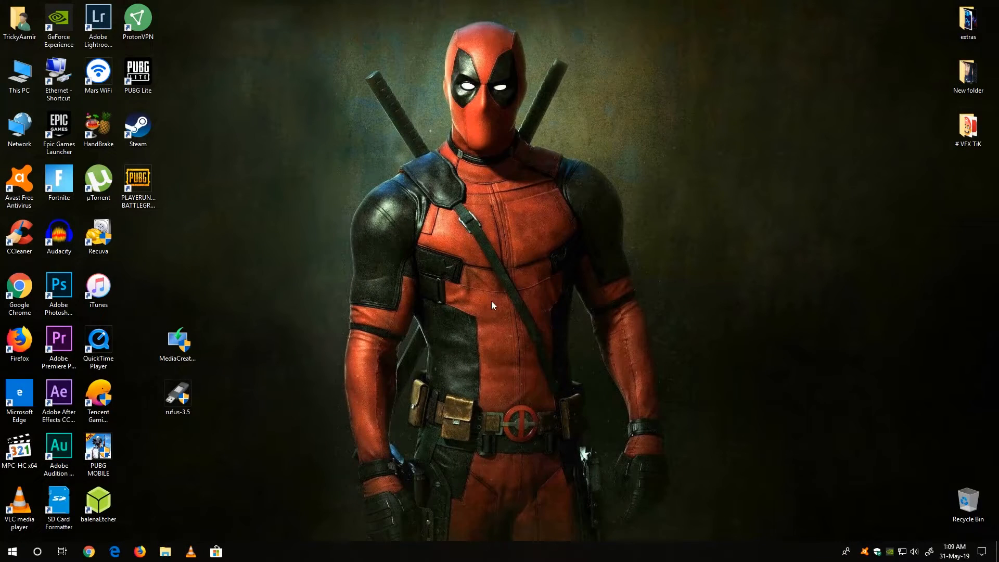
mouse_move(502, 309)
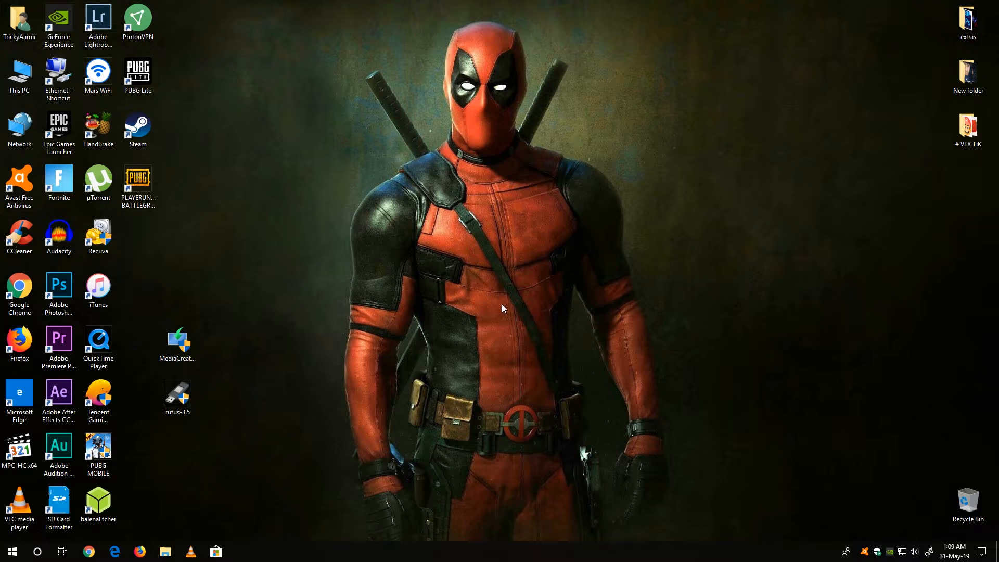
mouse_move(499, 311)
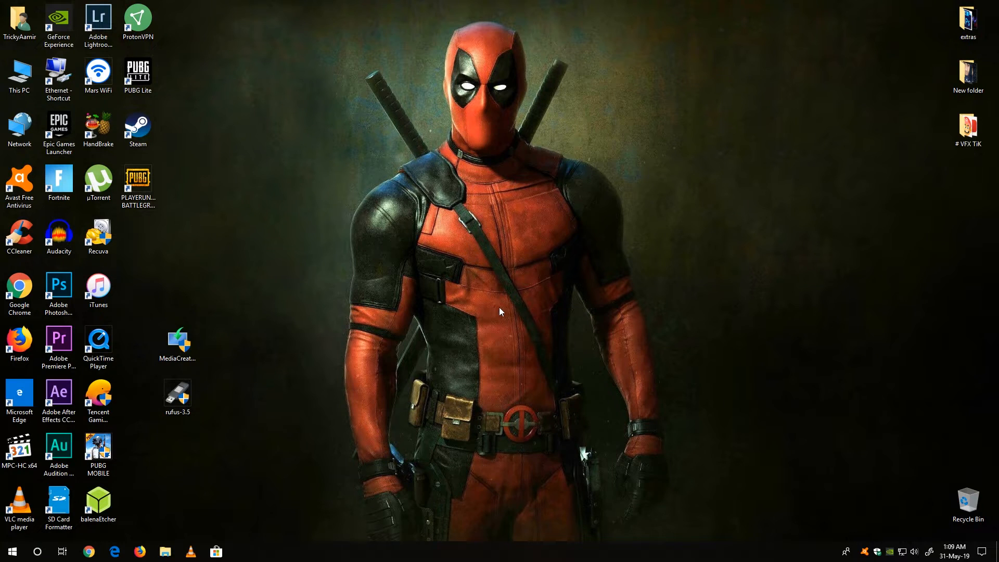
- Launch the downloaded Windows 10 Media Creation Tool
click(176, 343)
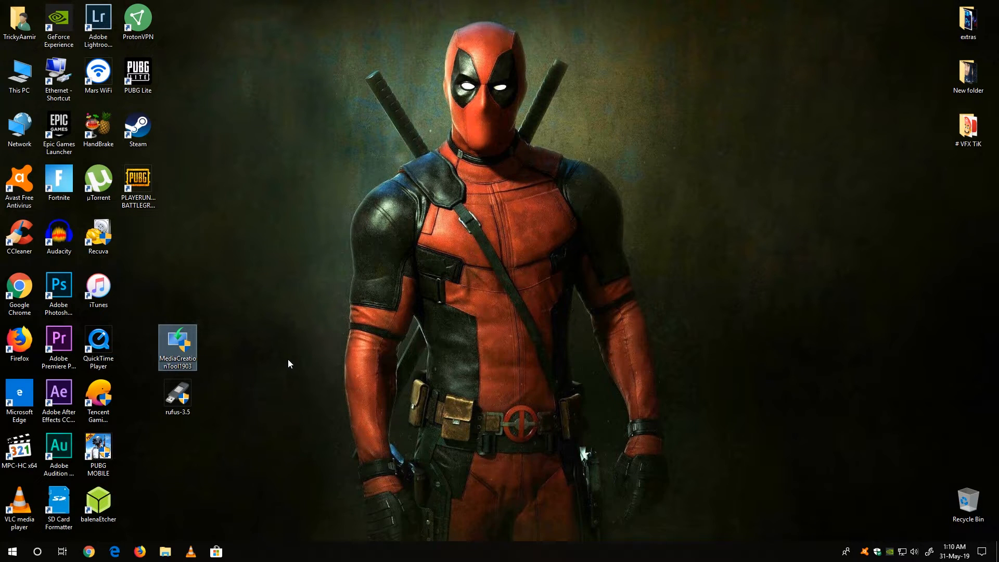
click(177, 397)
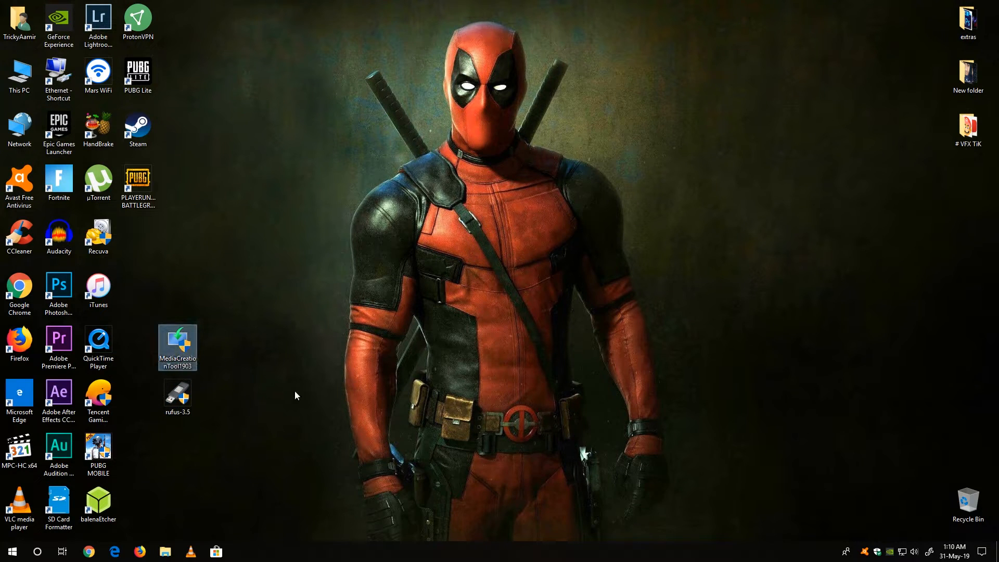
double_click(177, 344)
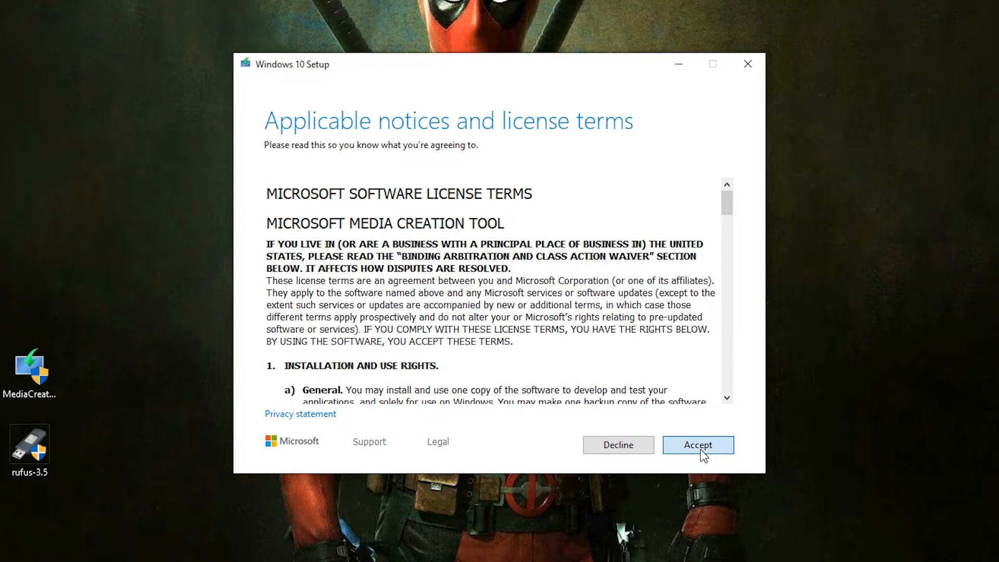
- Accept the licence and create installation media for another PC with recommended edition, as an ISO file
click(698, 445)
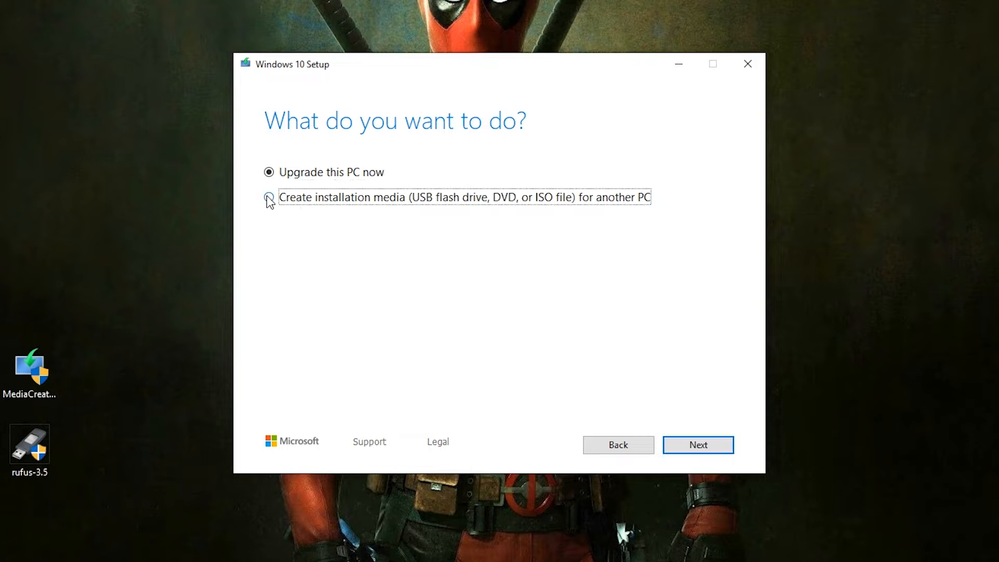
click(269, 197)
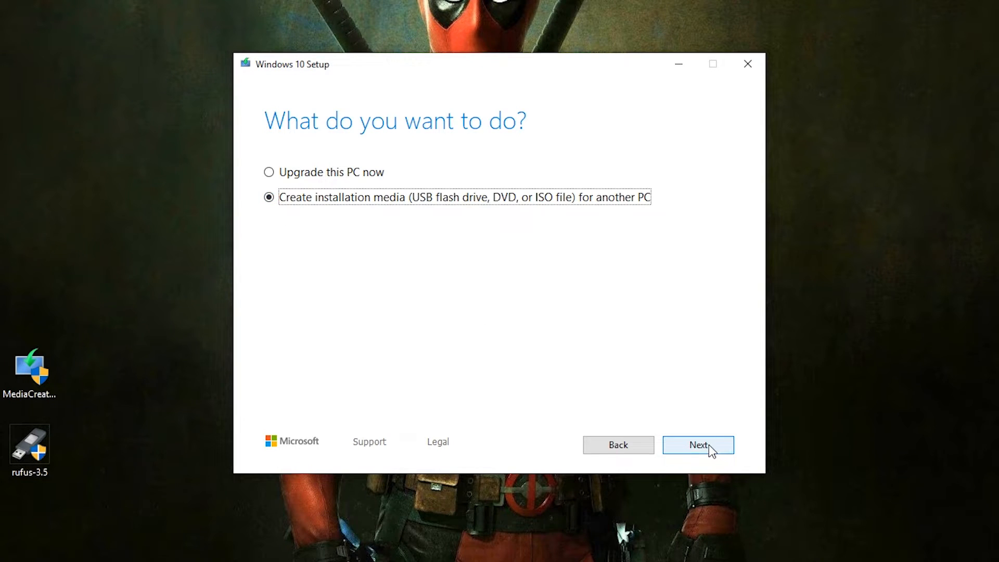
click(698, 444)
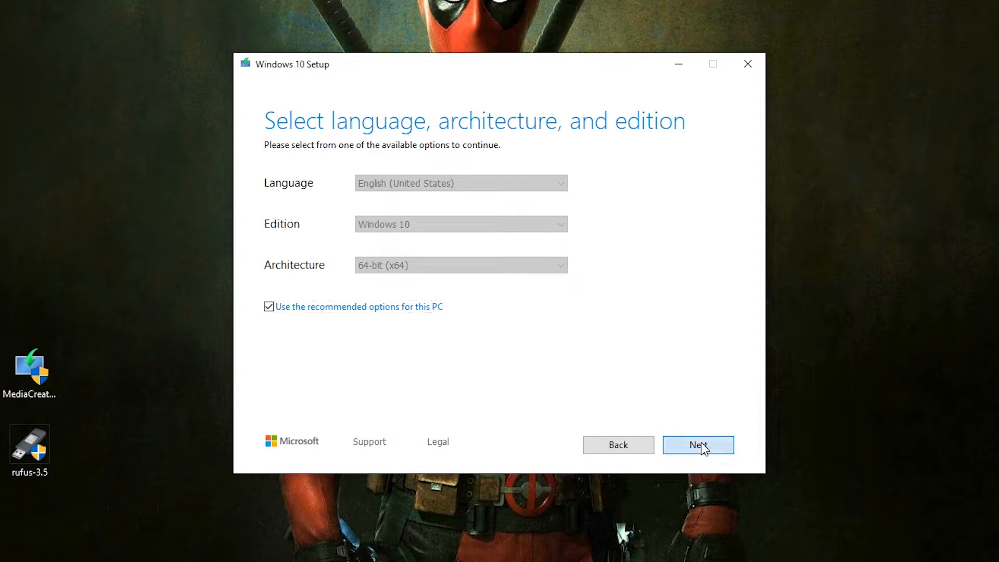
click(697, 445)
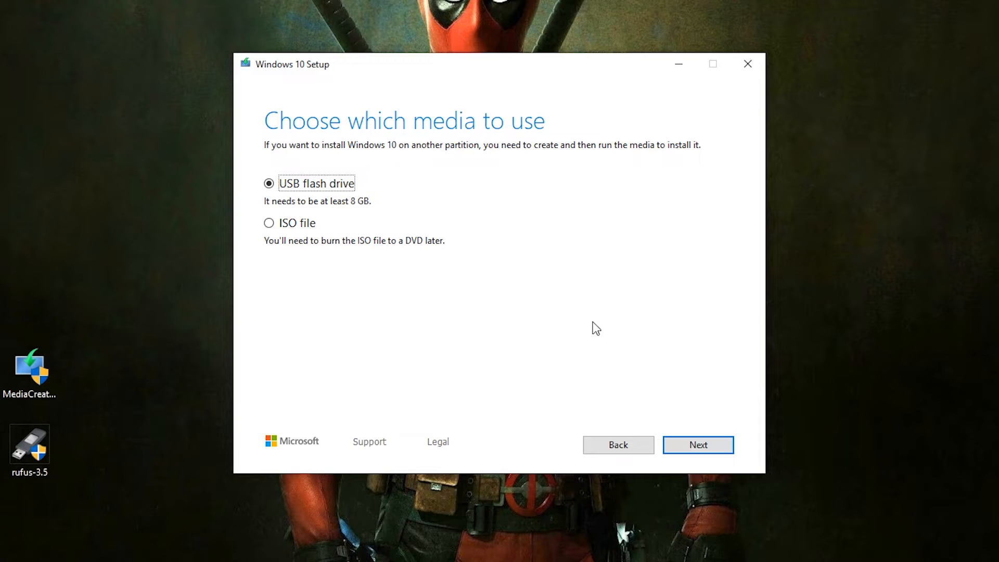
mouse_move(467, 301)
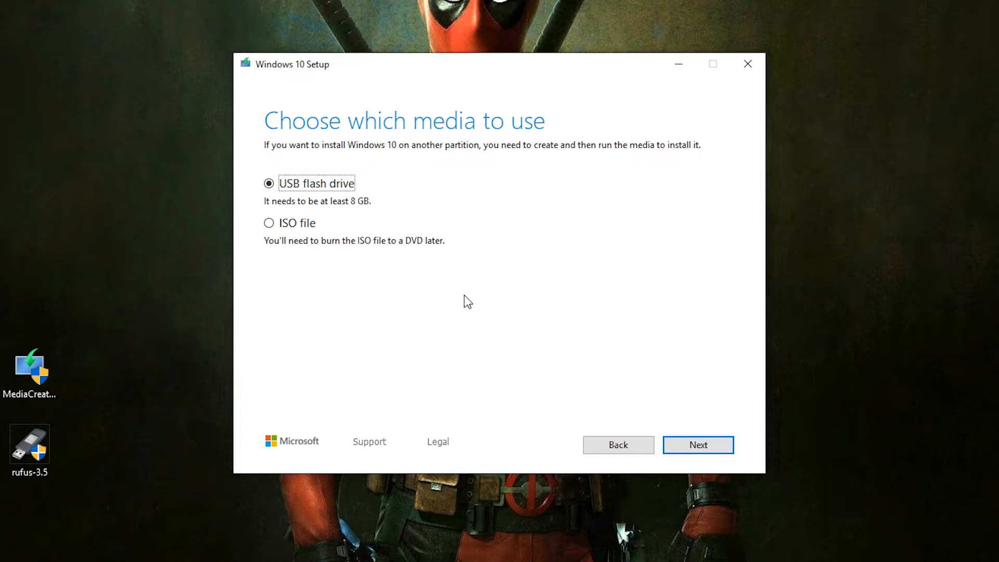
click(268, 223)
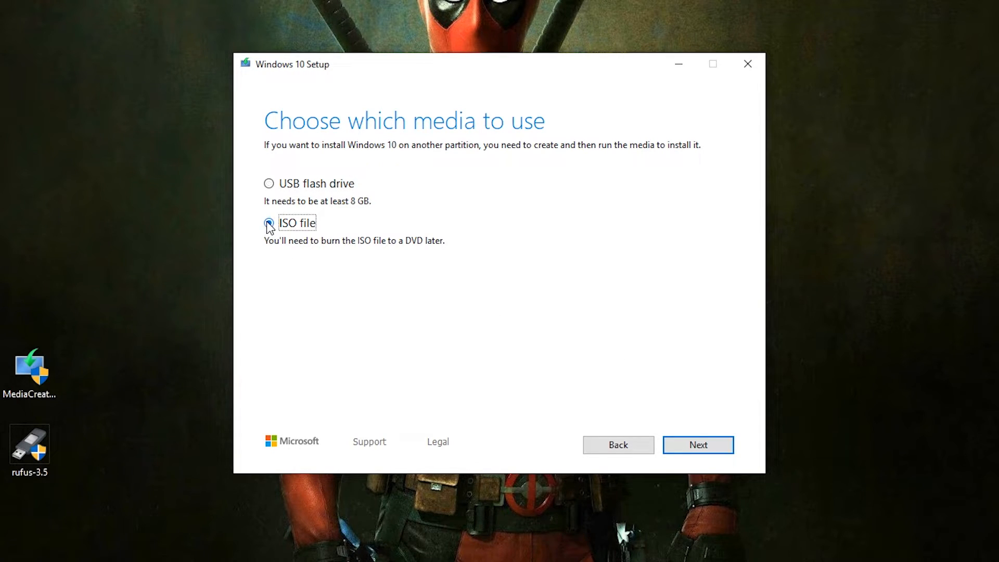
click(268, 222)
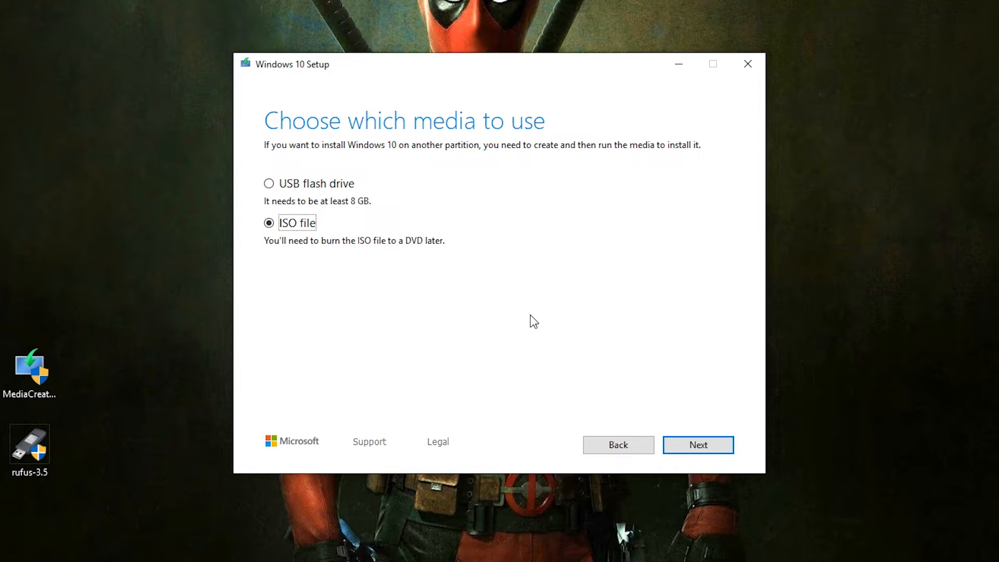
mouse_move(530, 318)
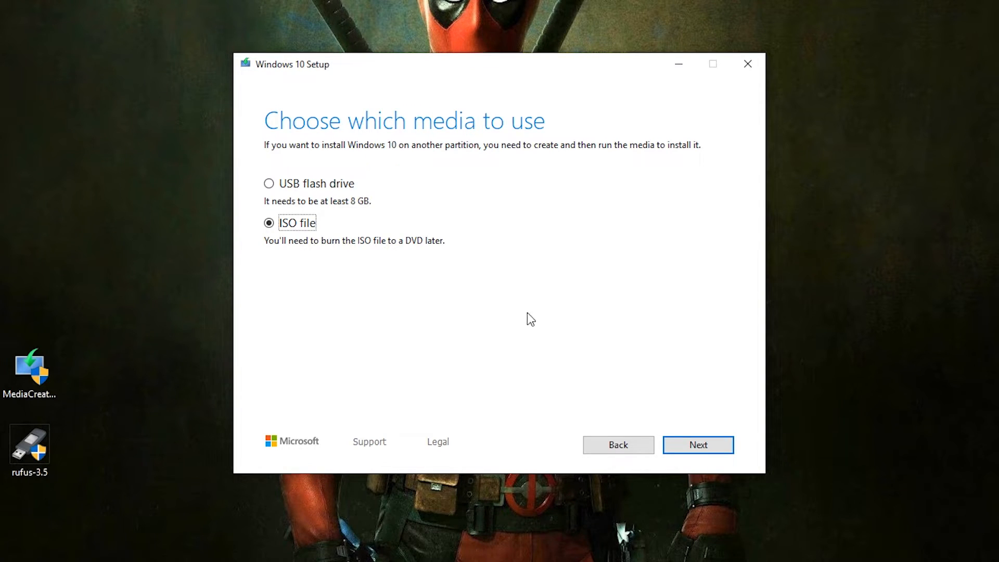
mouse_move(545, 320)
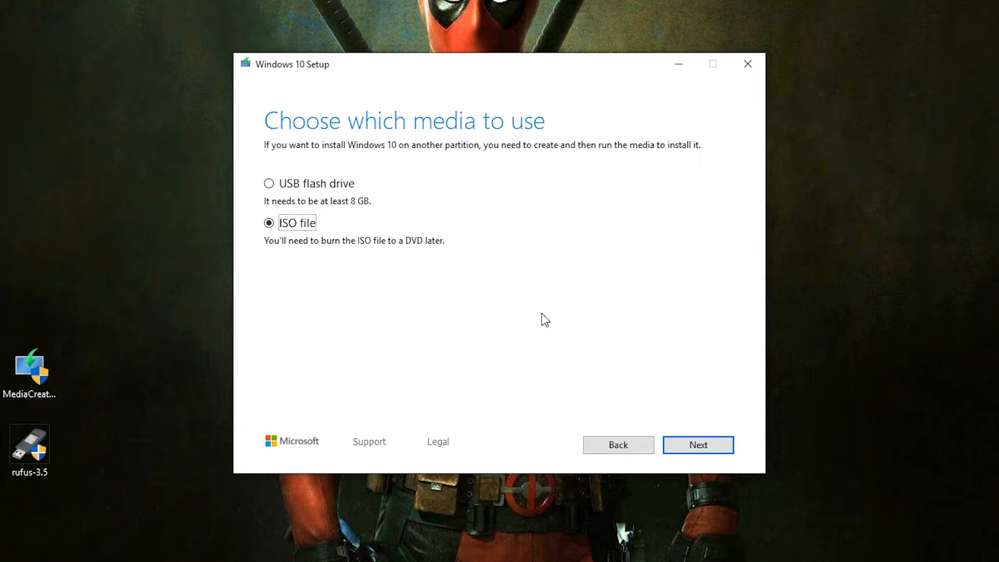
mouse_move(540, 324)
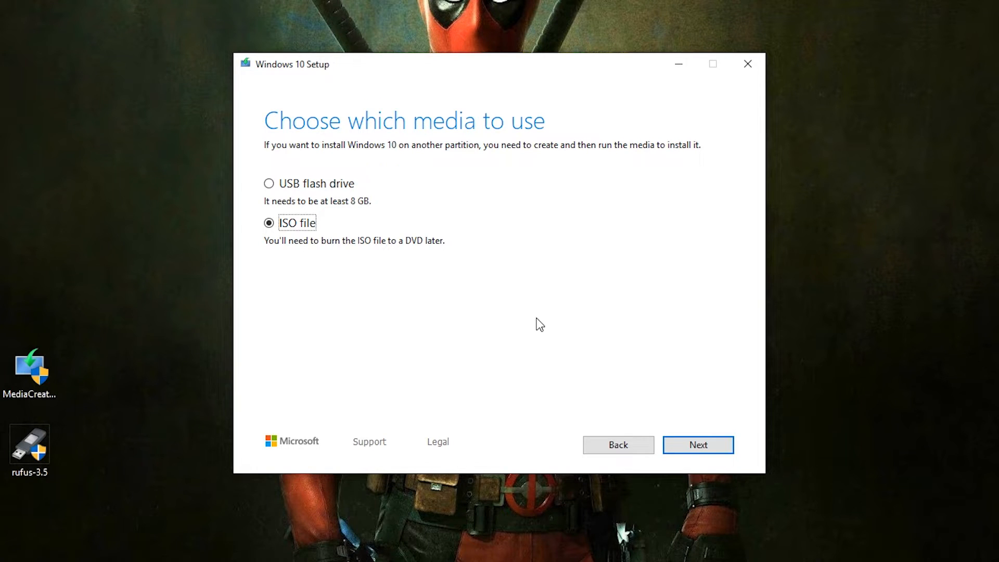
mouse_move(550, 324)
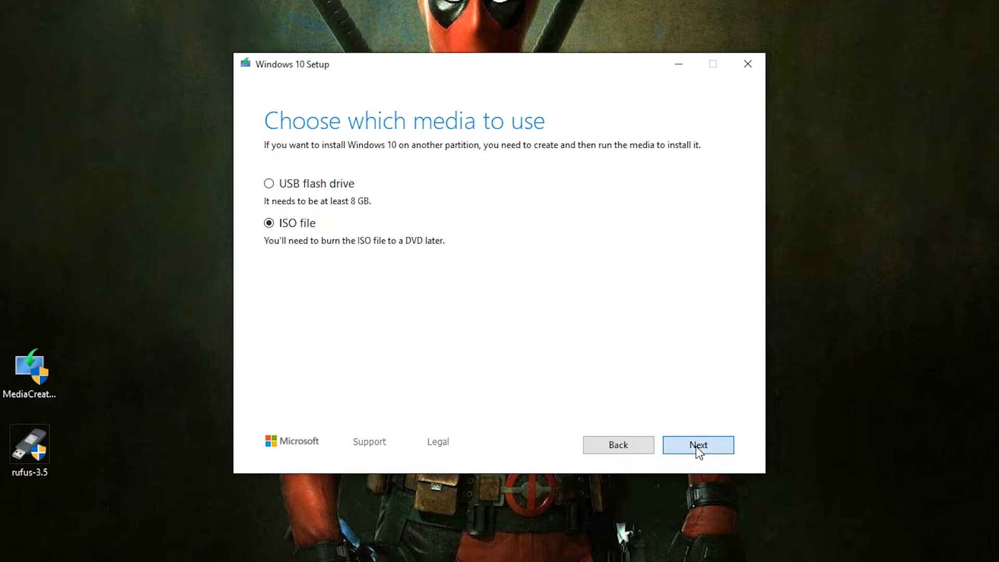
- Save the Windows 10 ISO to the Desktop as 'Windows 10 Pro 64-Bit'
click(697, 445)
text(Windows 10 Pro)
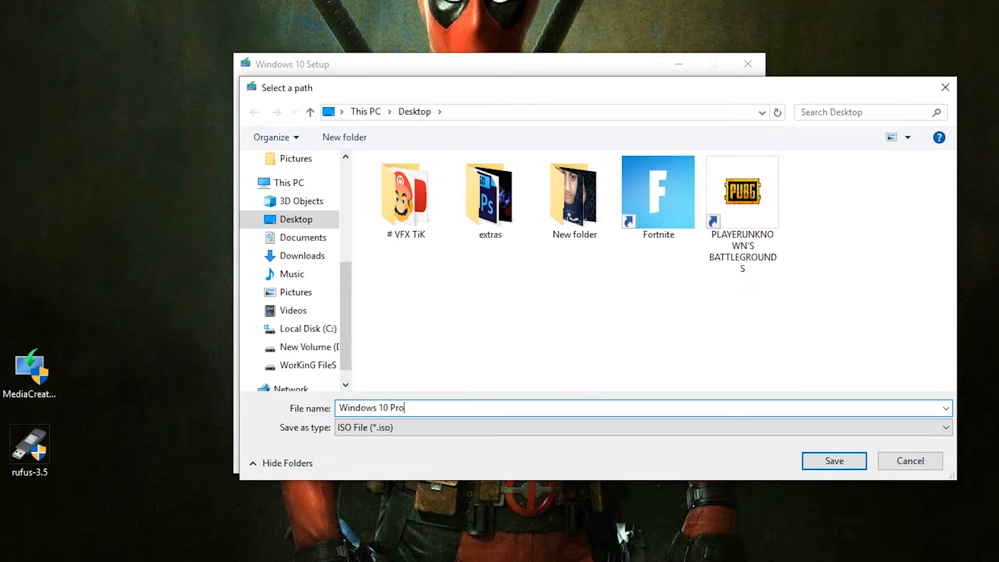
text(64)
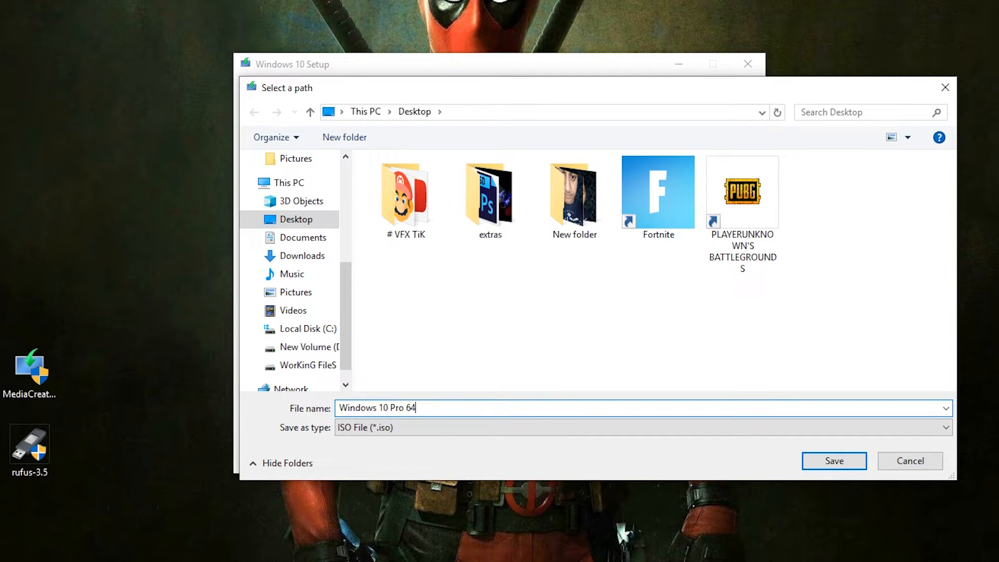
text(-Bit)
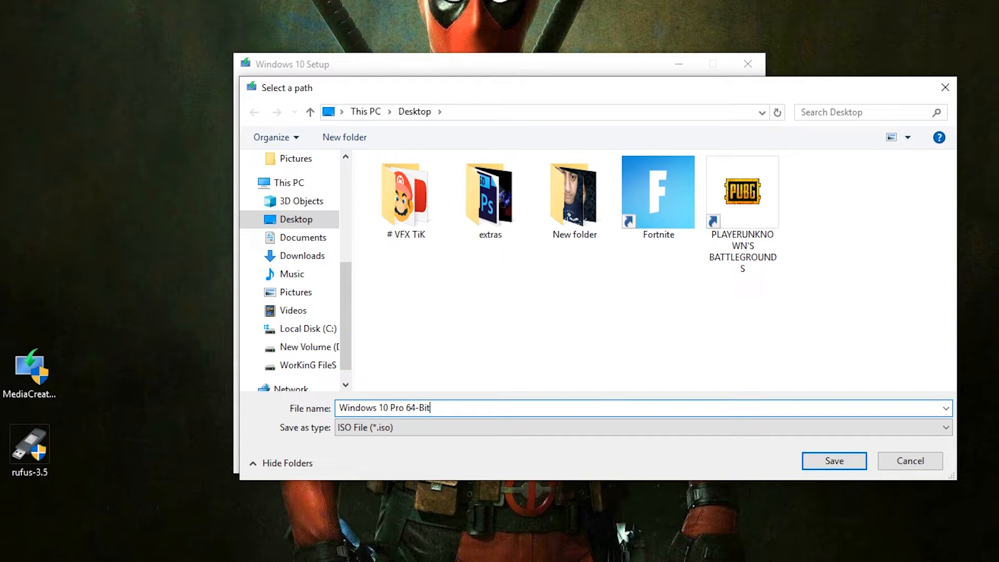
click(833, 460)
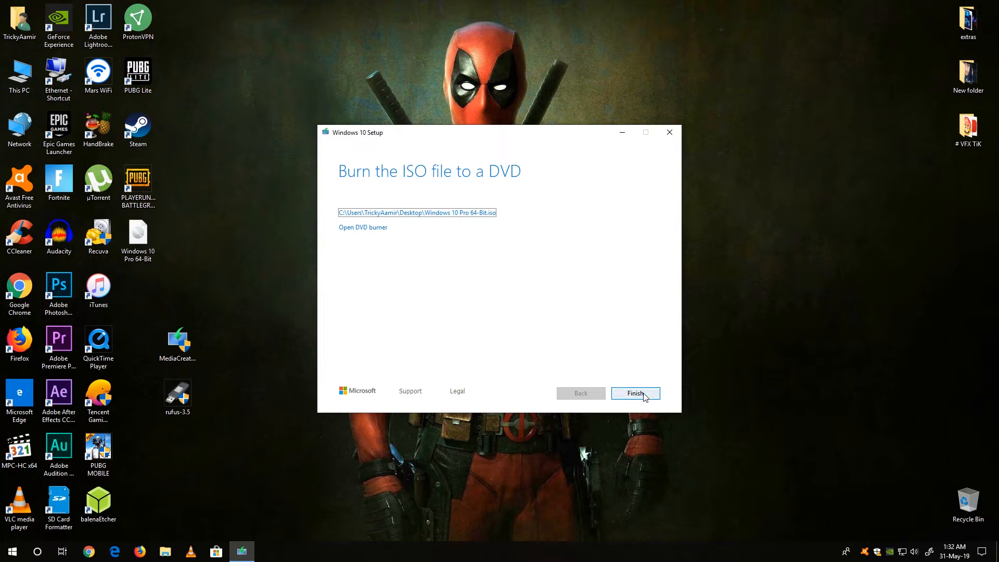
- Finish the Media Creation Tool and view the Windows 10 Pro 64-Bit ISO's properties
click(633, 393)
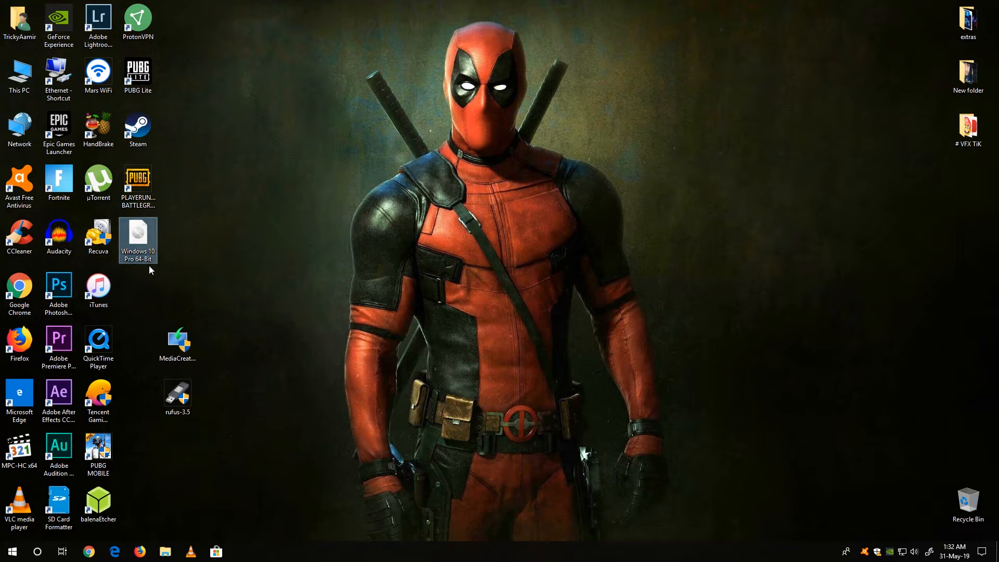
right_click(137, 240)
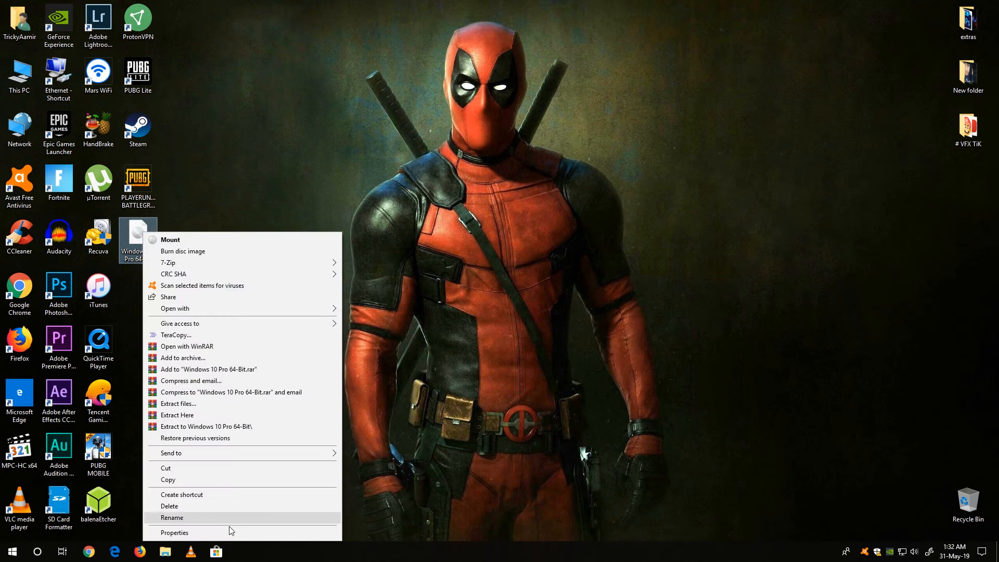
click(174, 532)
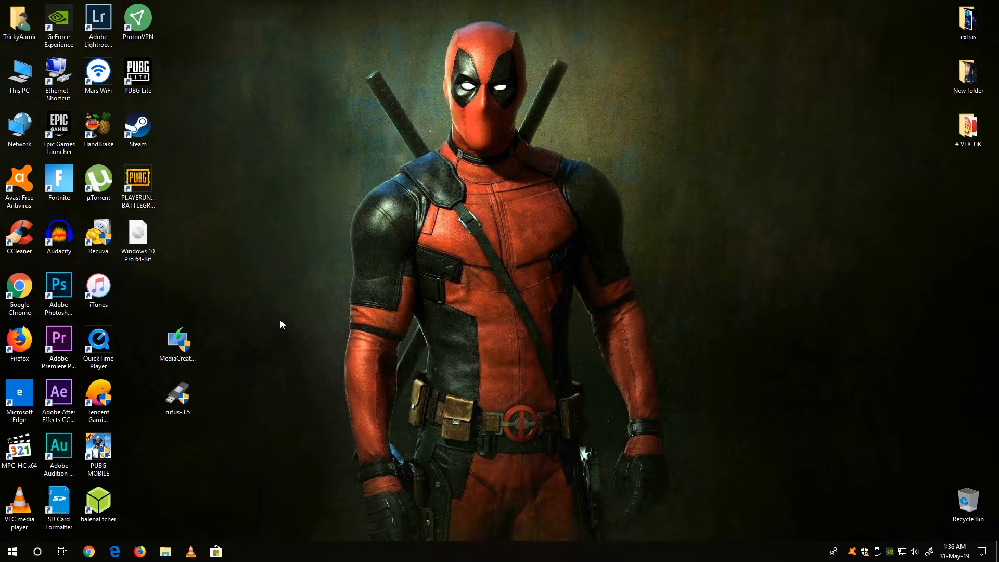
click(164, 550)
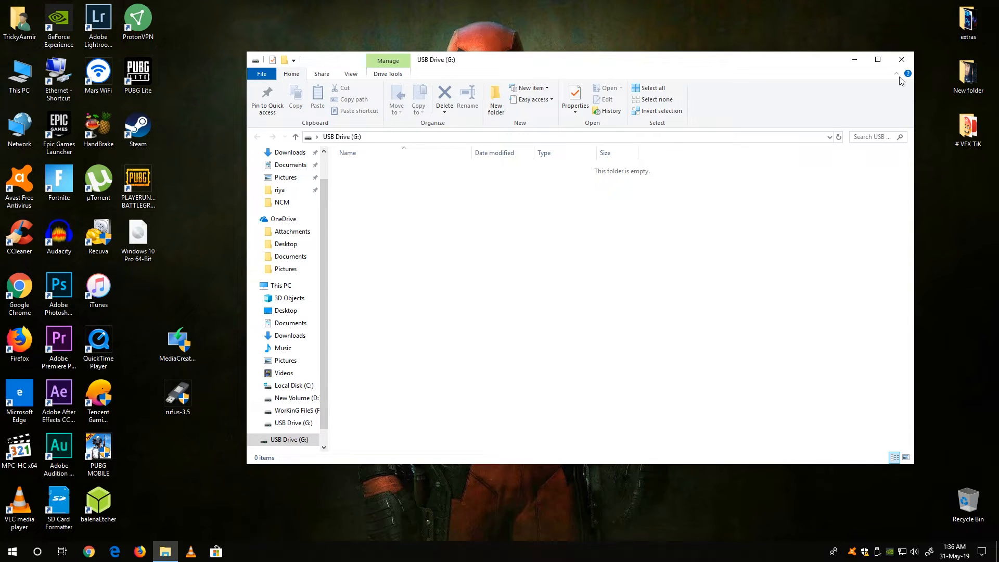
click(900, 60)
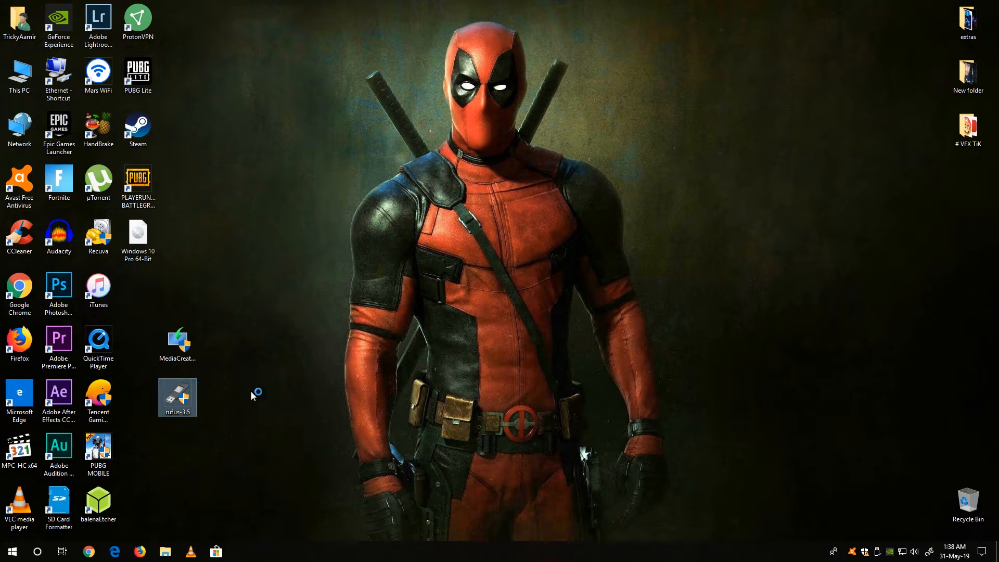
- Launch Rufus and pick the 32 GB NO_LABEL (G:) drive as the device
double_click(176, 397)
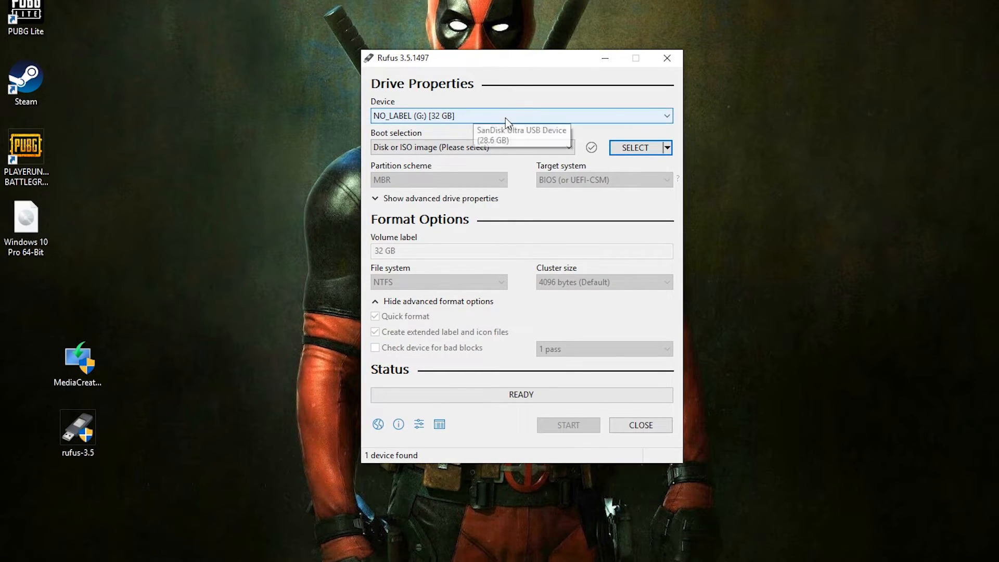
mouse_move(602, 121)
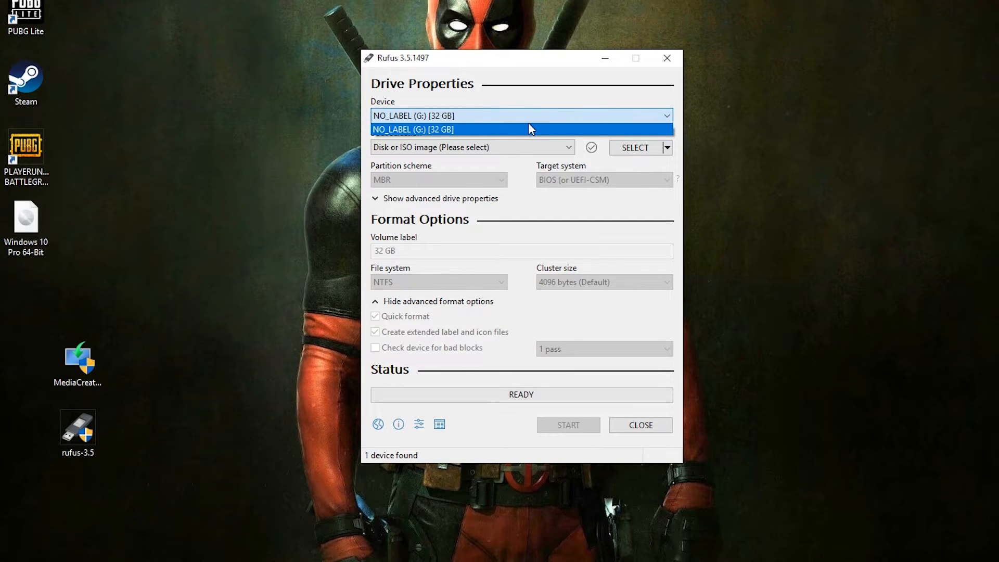
mouse_move(535, 121)
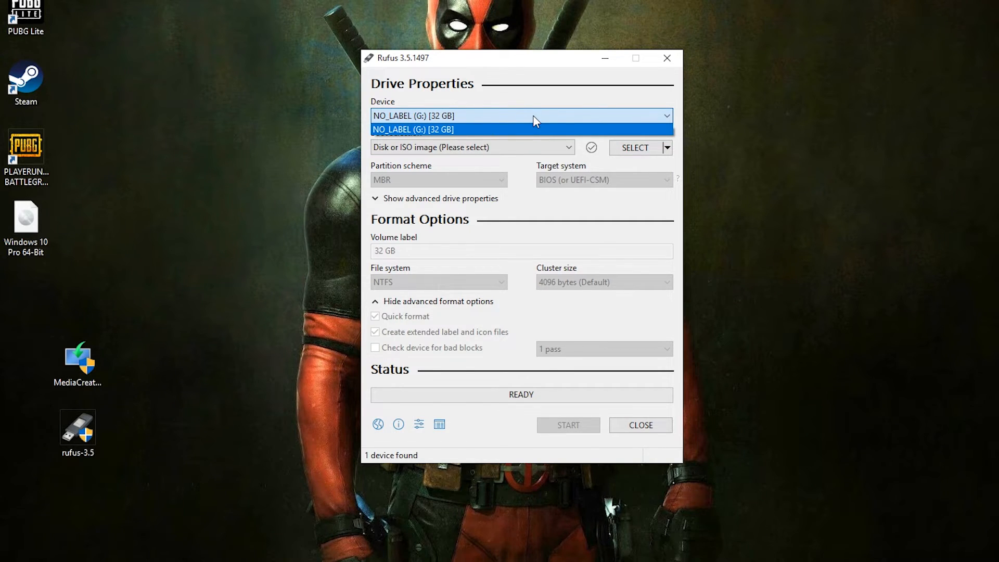
click(412, 129)
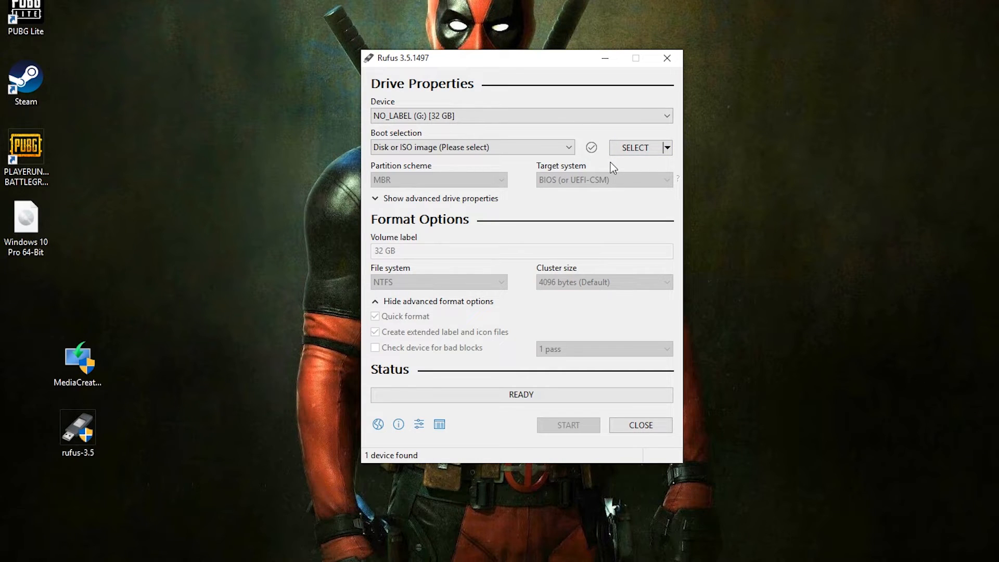
- Load Windows 10 Pro 64-Bit.iso, relabel the volume 'Windows 10', and choose NTFS
click(633, 147)
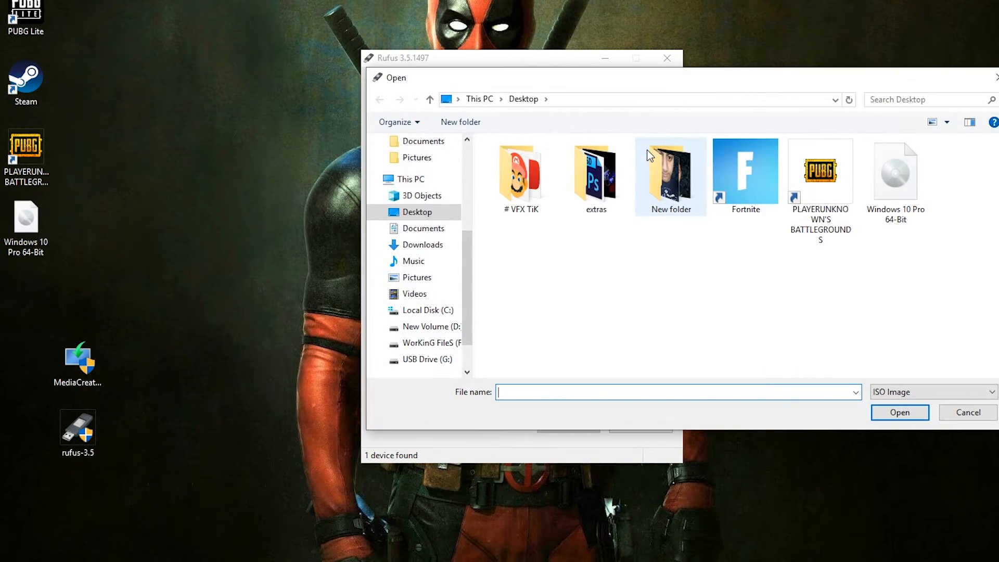
click(894, 172)
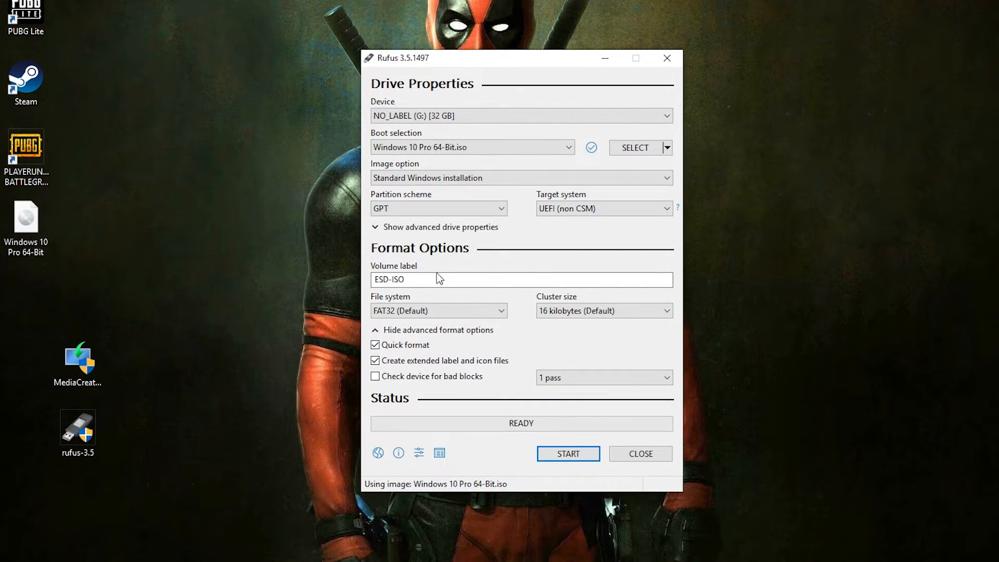
triple_click(389, 280)
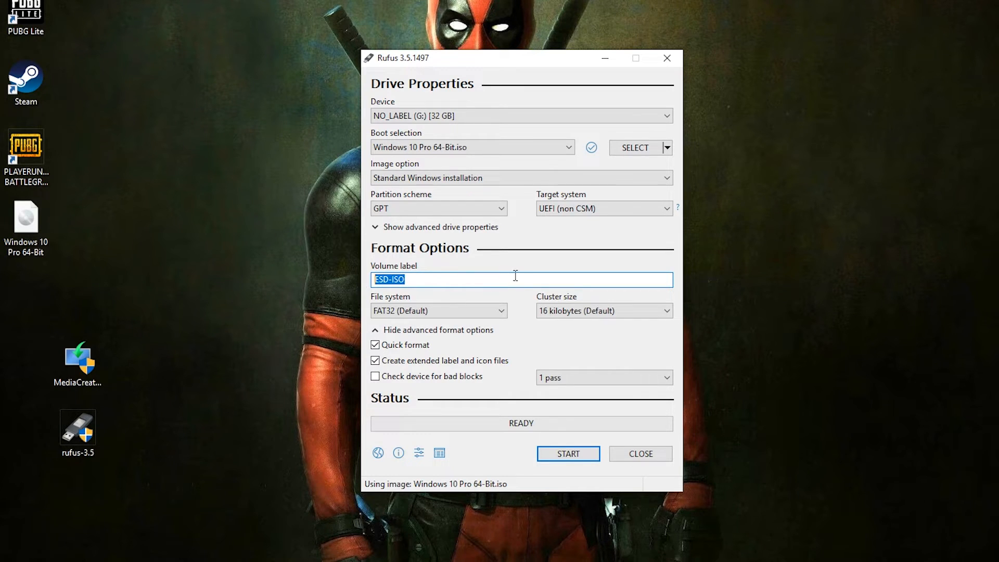
text(Windows 10)
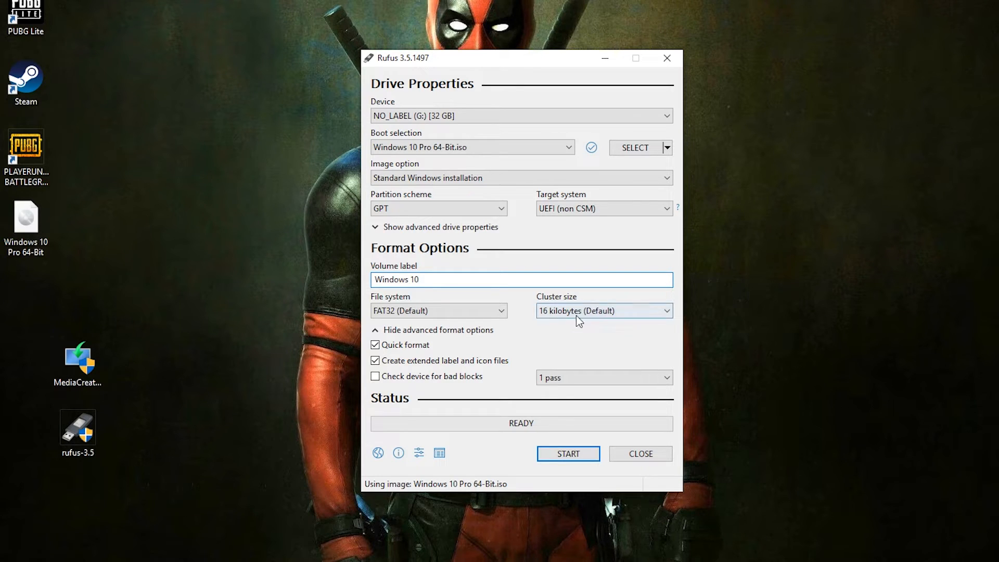
click(438, 310)
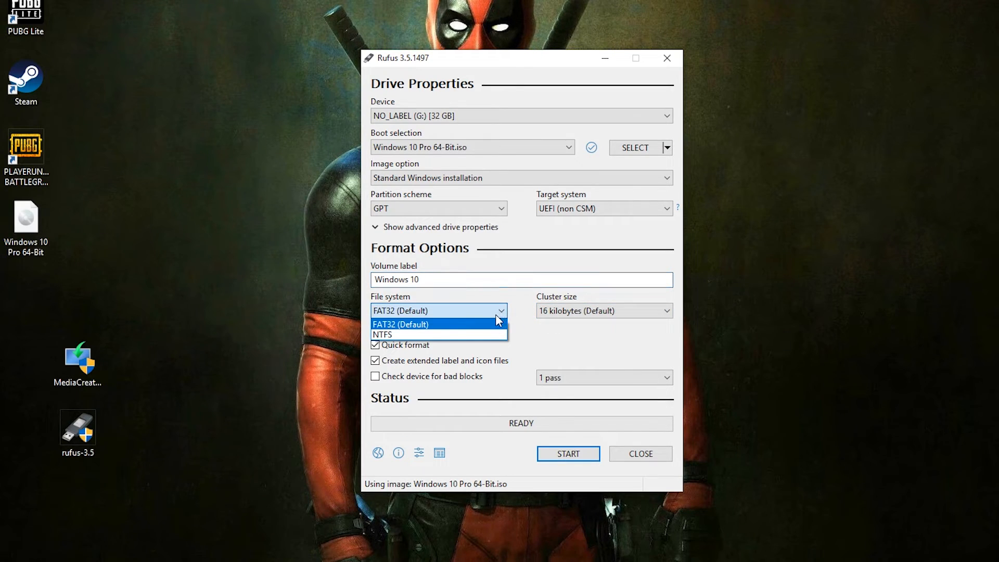
click(382, 335)
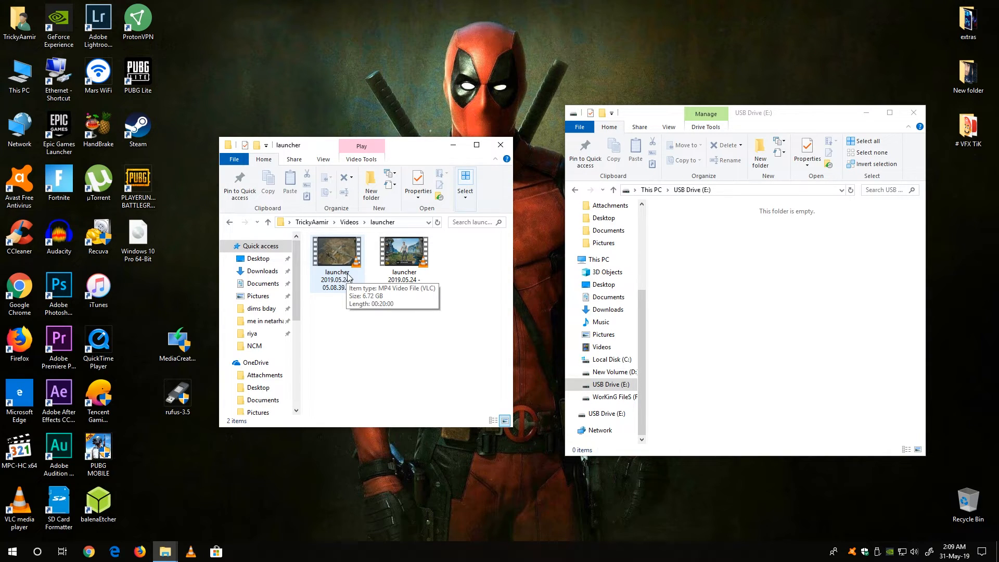
drag(336, 258, 764, 302)
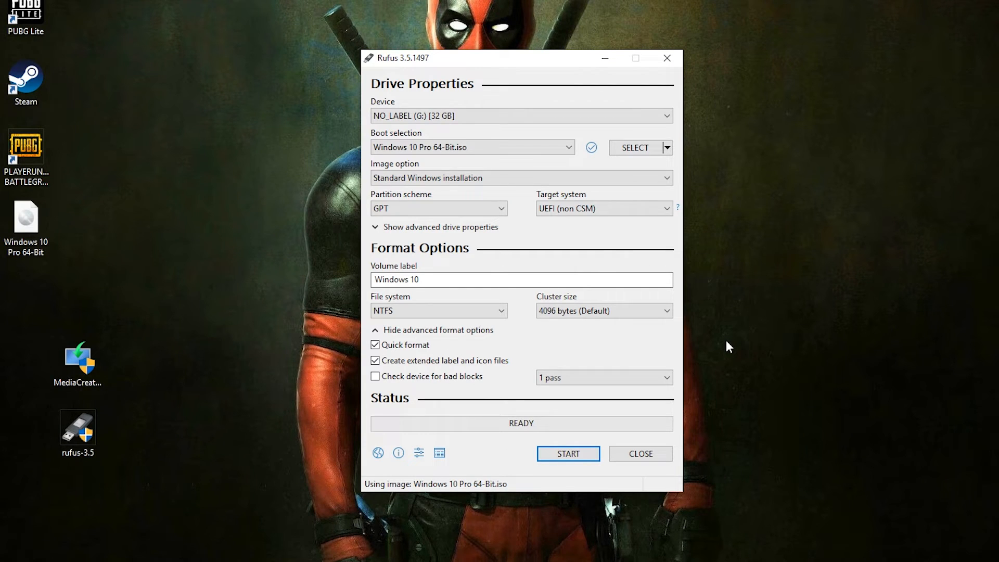
mouse_move(735, 347)
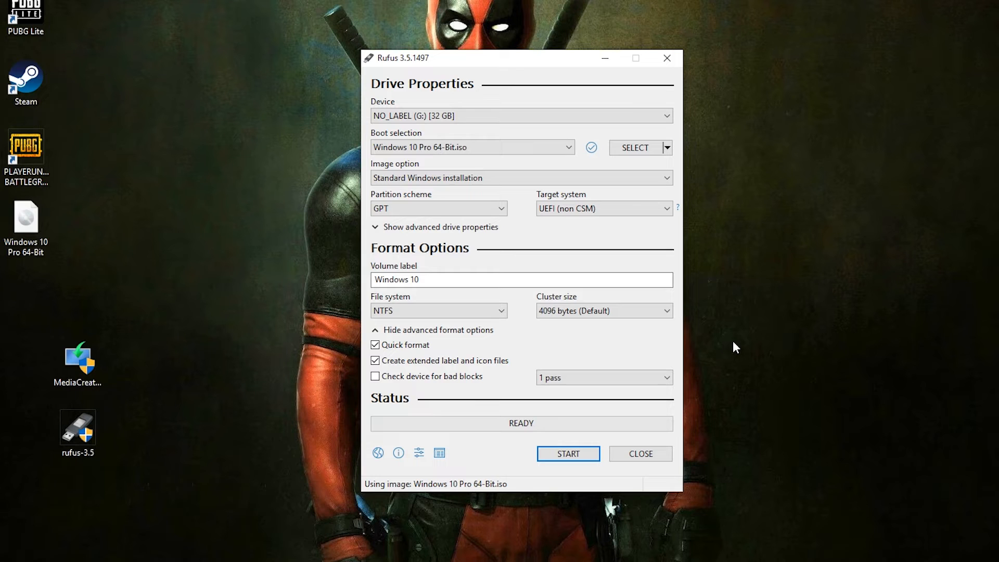
mouse_move(748, 352)
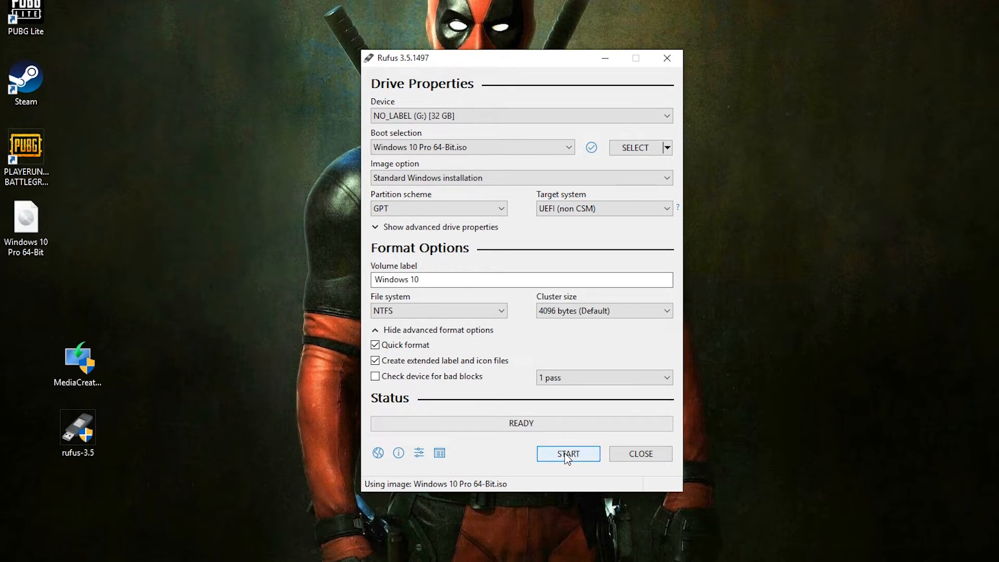
- Start writing the image to G: and accept erasing all its data
click(567, 453)
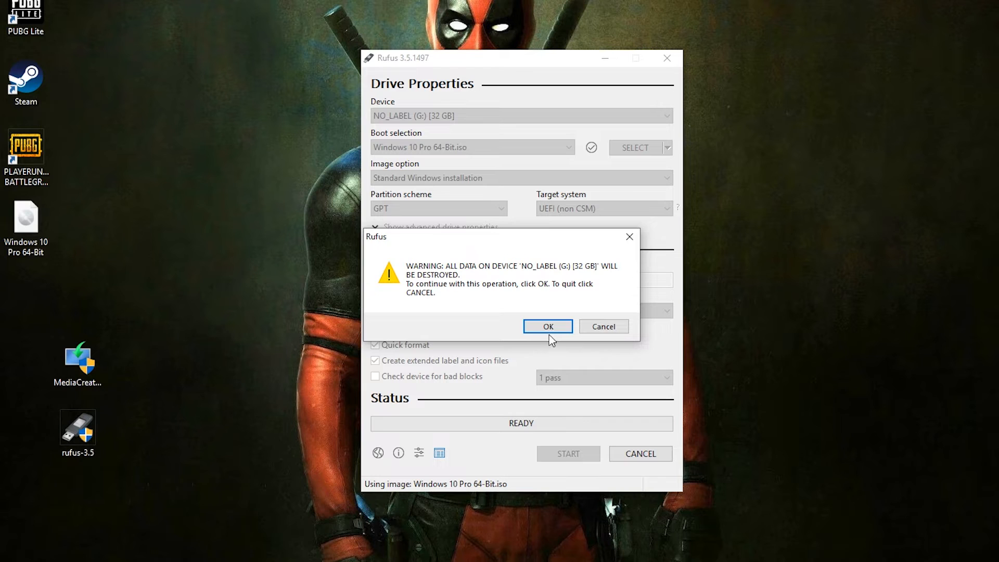
click(547, 326)
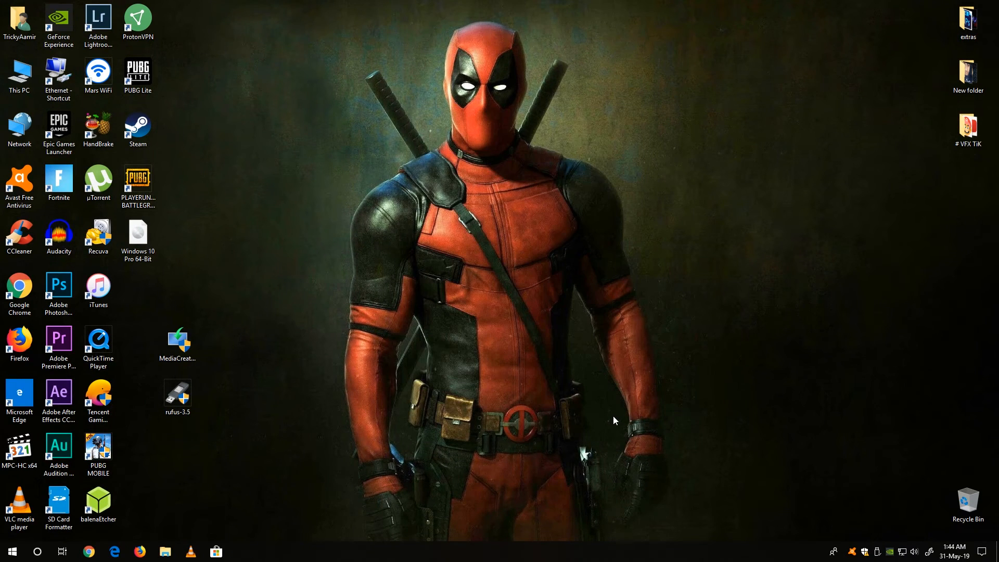
- Open Windows 10 (G:) from This PC and mark all its items Hidden
double_click(19, 75)
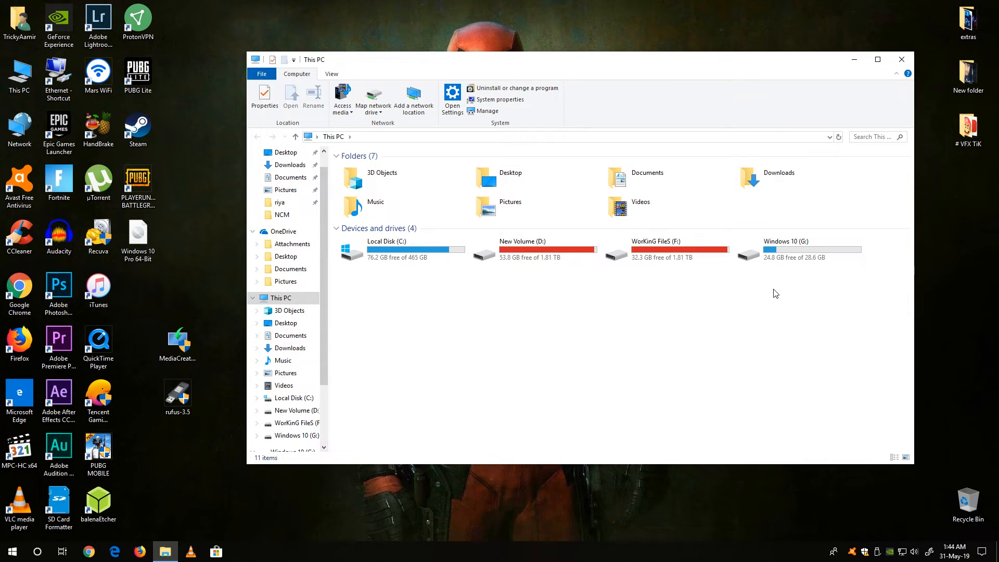
mouse_move(800, 249)
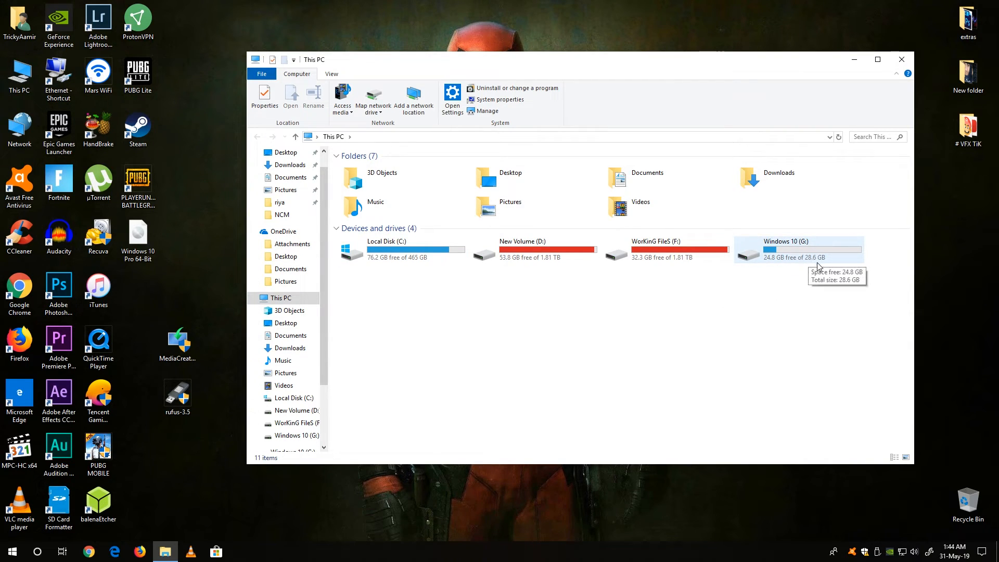
double_click(785, 248)
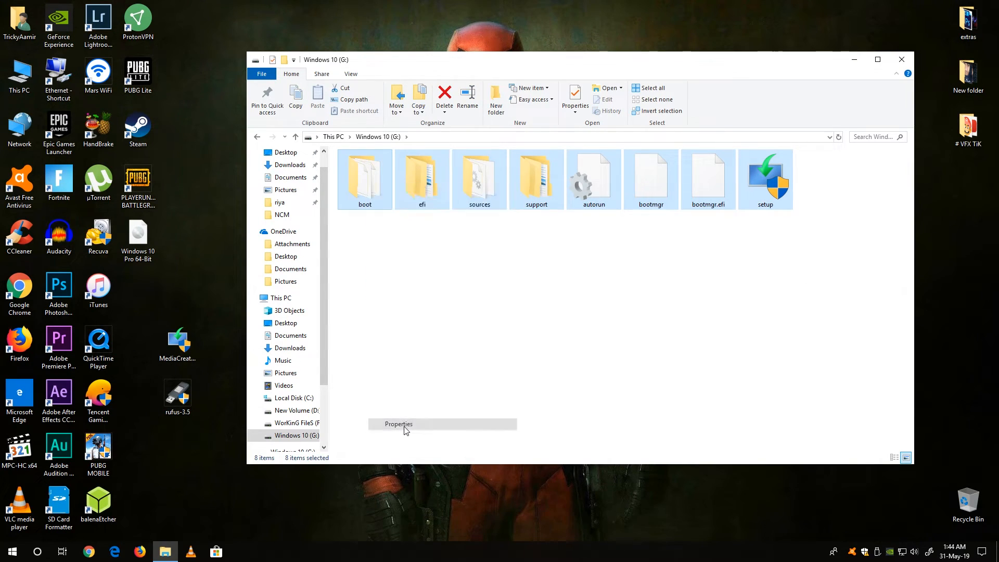
click(398, 423)
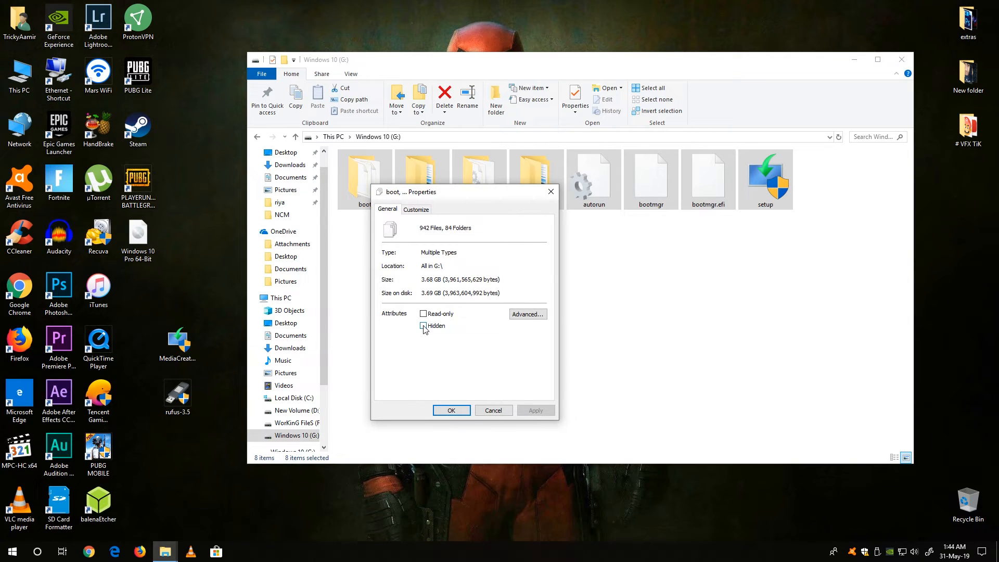
click(423, 326)
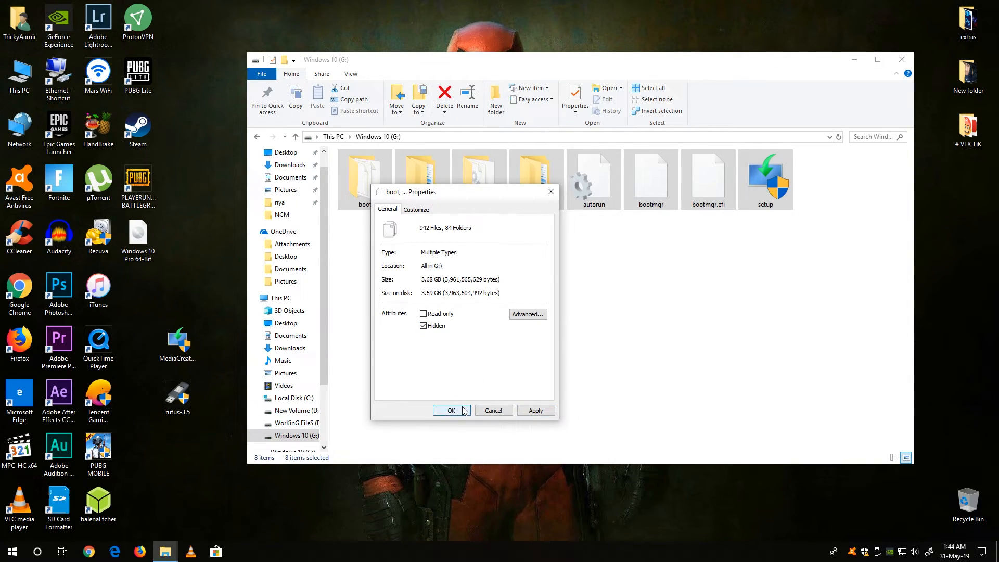
click(451, 409)
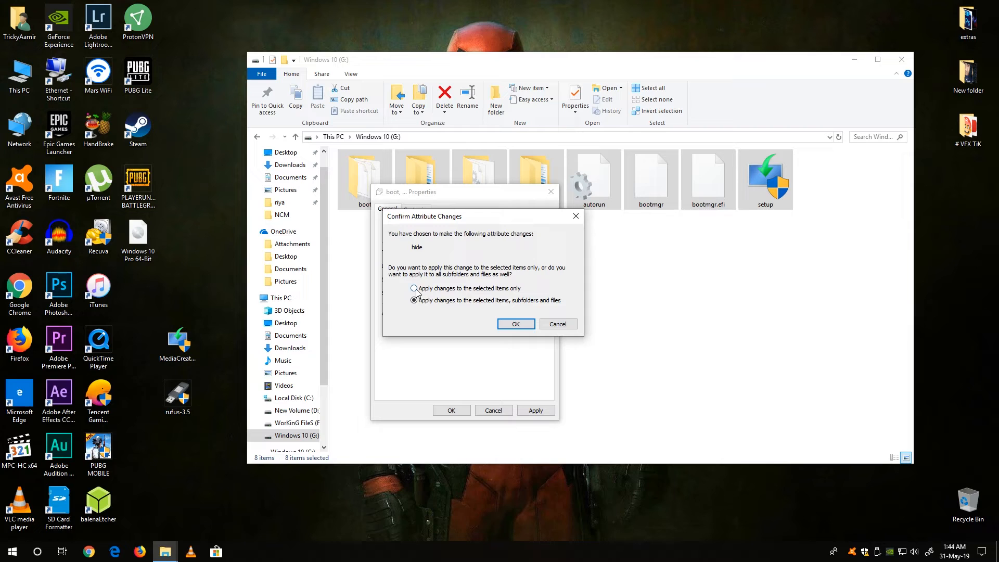
click(515, 323)
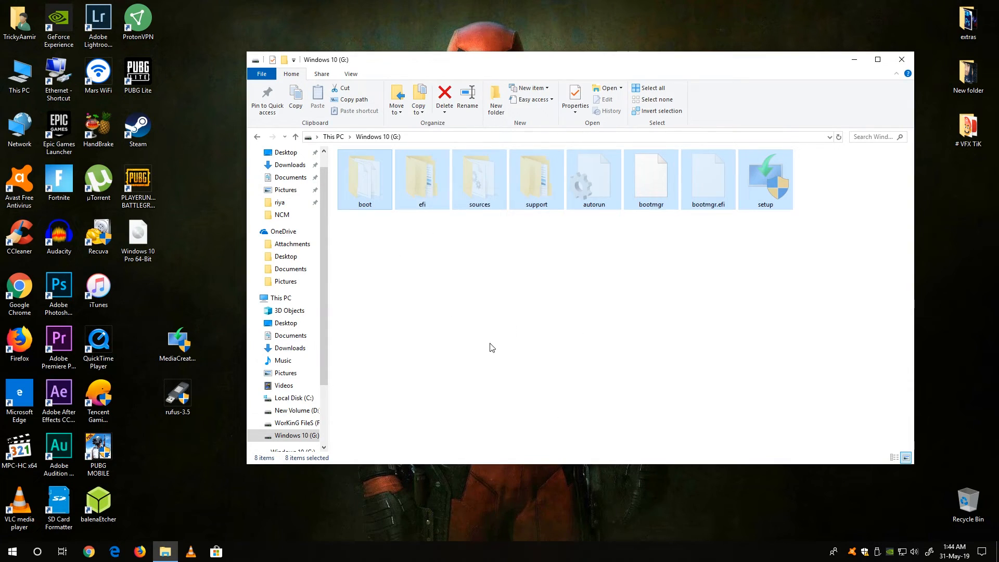
click(444, 95)
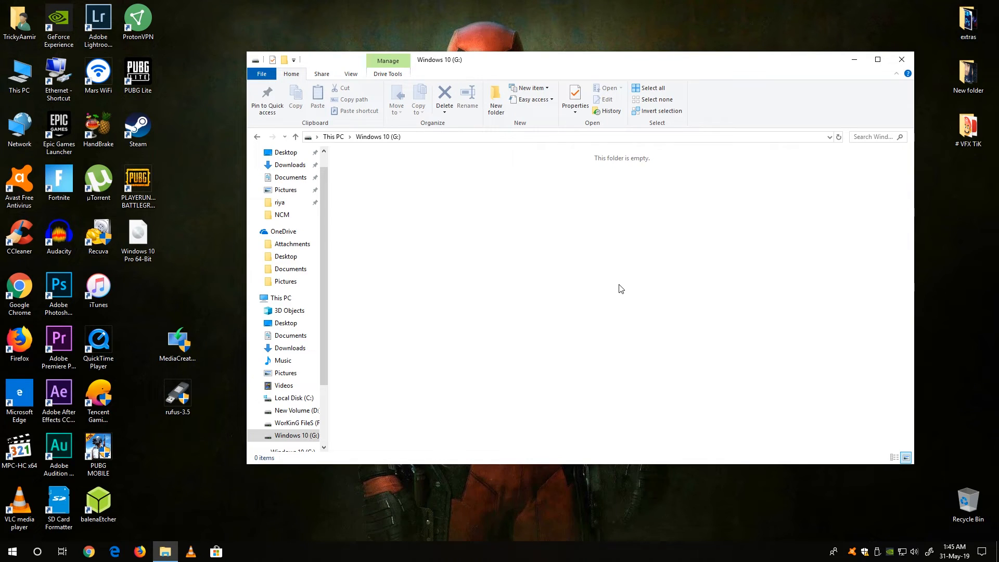
- Open Properties for the now empty-looking Windows 10 (G:) folder
right_click(621, 289)
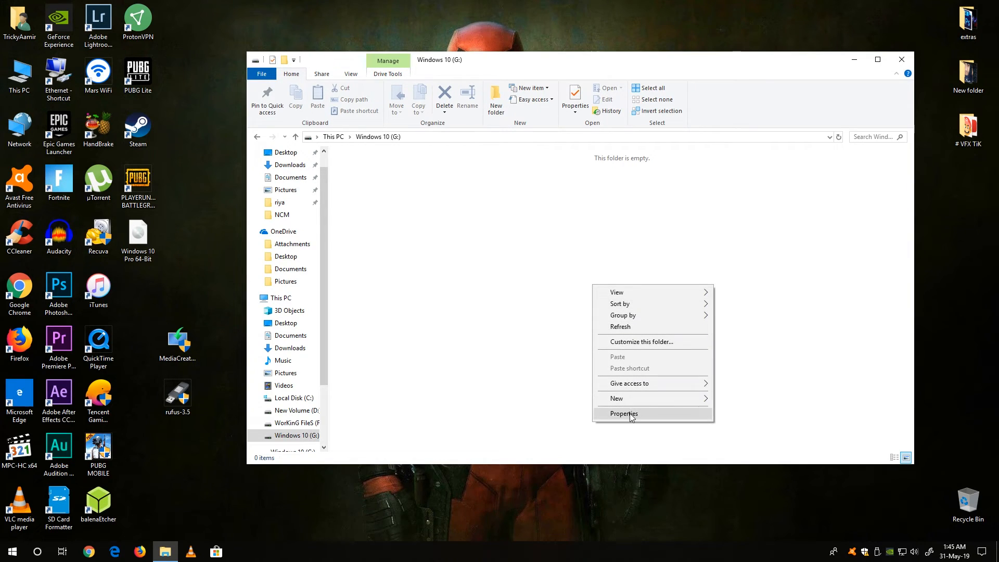
click(623, 413)
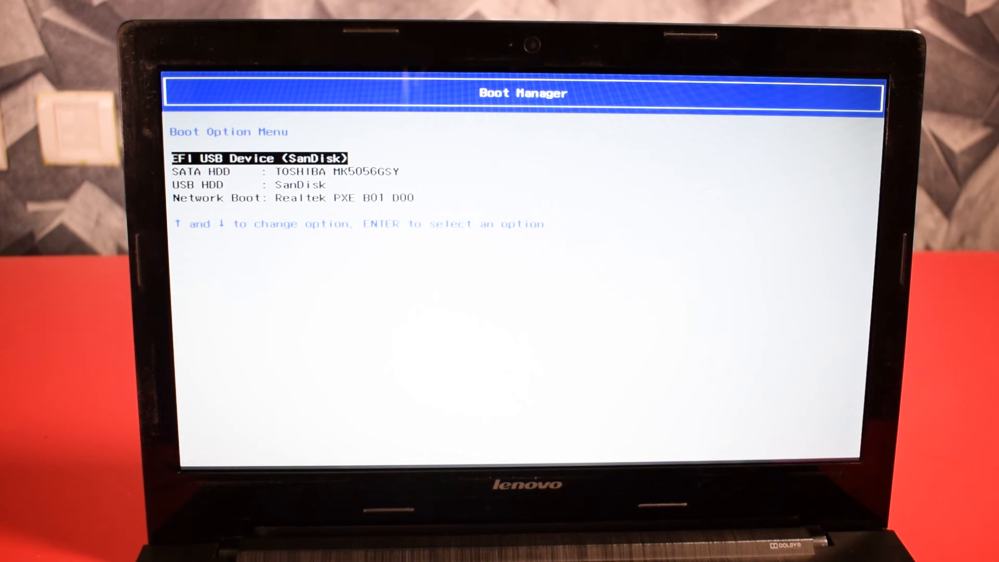
- Move off and back to highlight EFI USB Device (SanDisk) in the Boot Menu
key(Down)
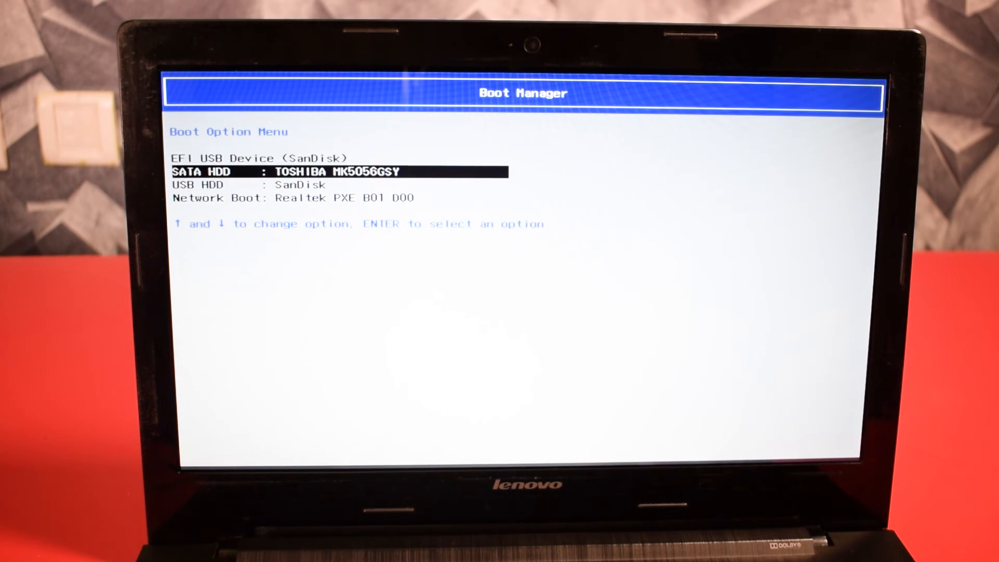
key(Up)
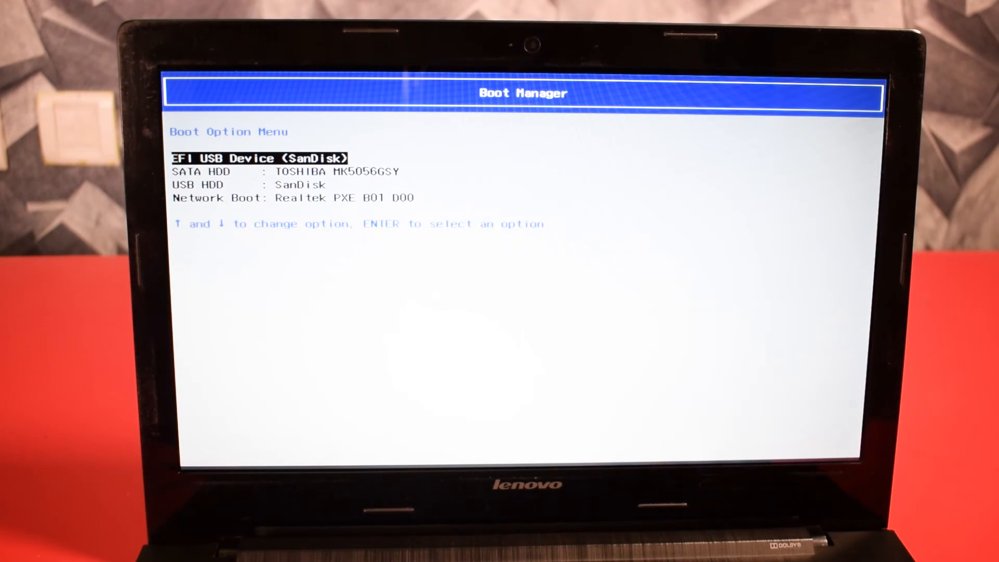